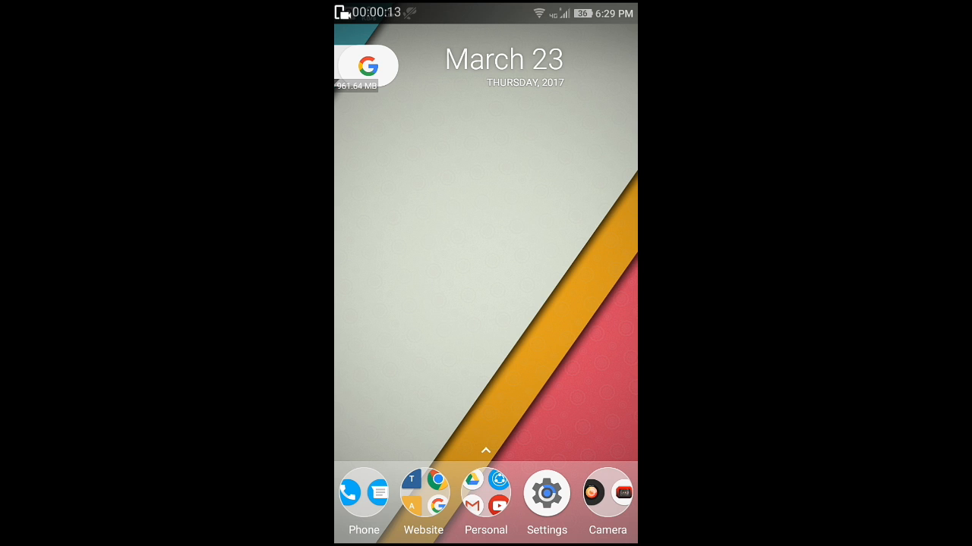
# Step: Dismiss the login popup, name the new app Testchat18 and continue to the next step
pyautogui.click(424, 494)
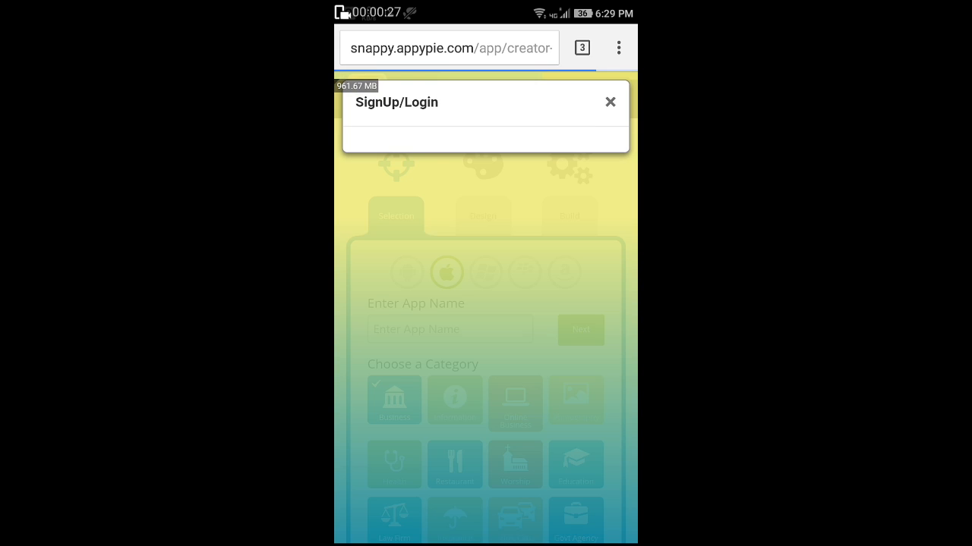
pyautogui.click(610, 102)
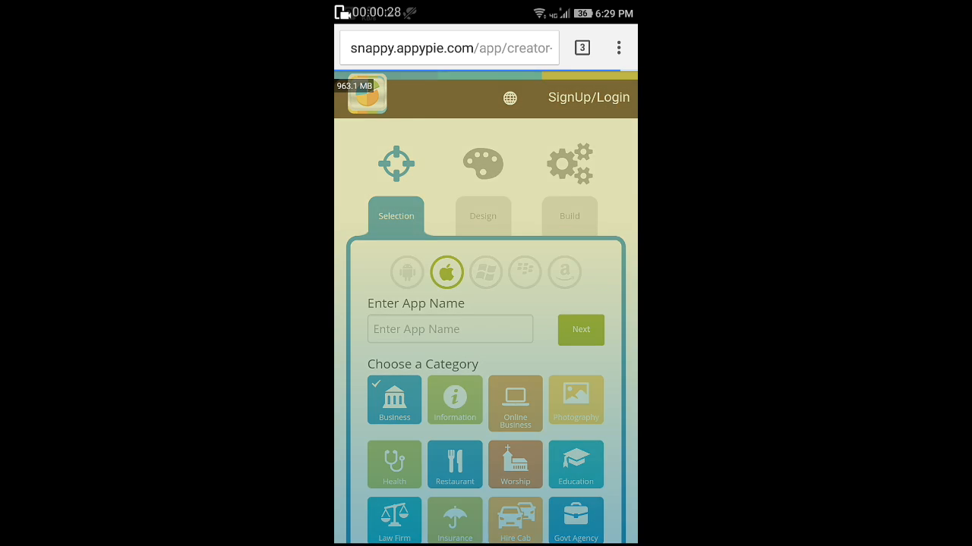
pyautogui.click(589, 97)
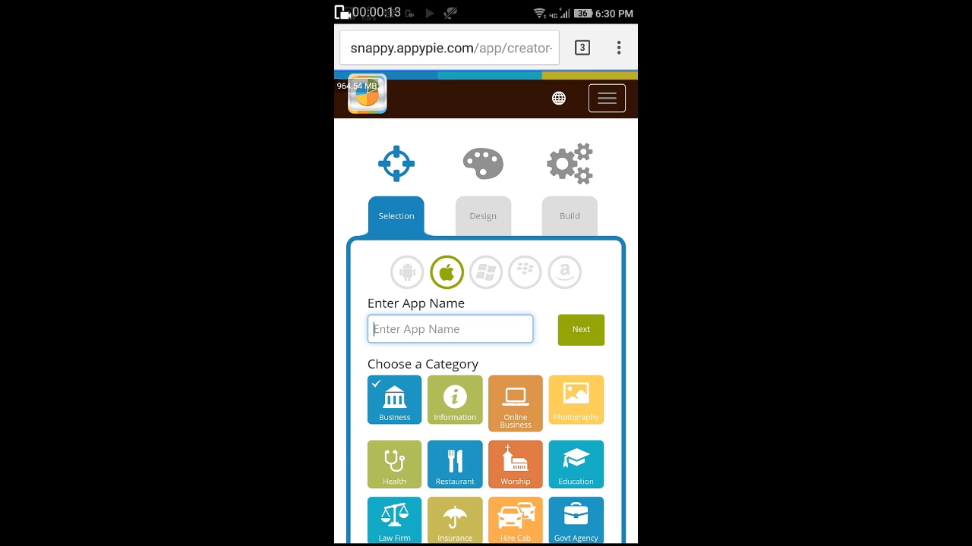
pyautogui.write('Testc')
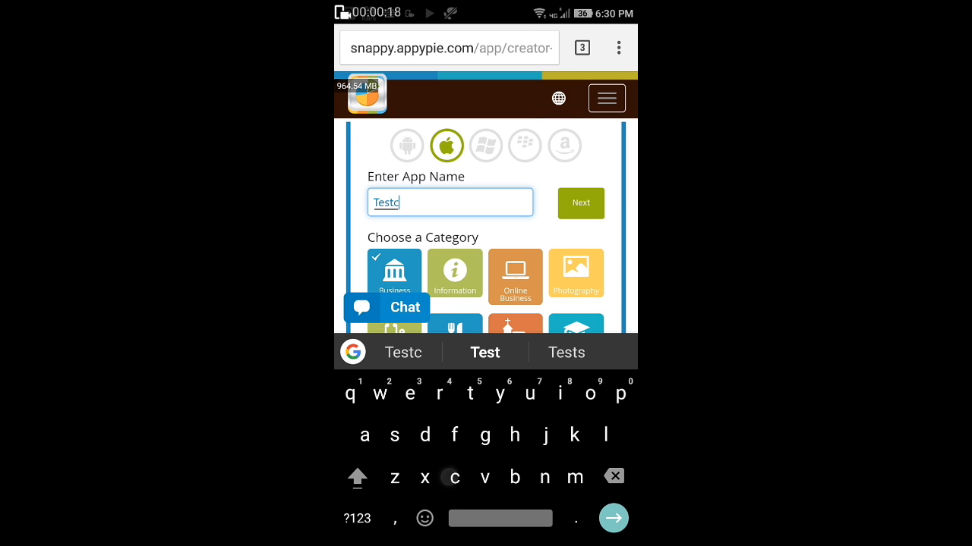
pyautogui.write('hat18')
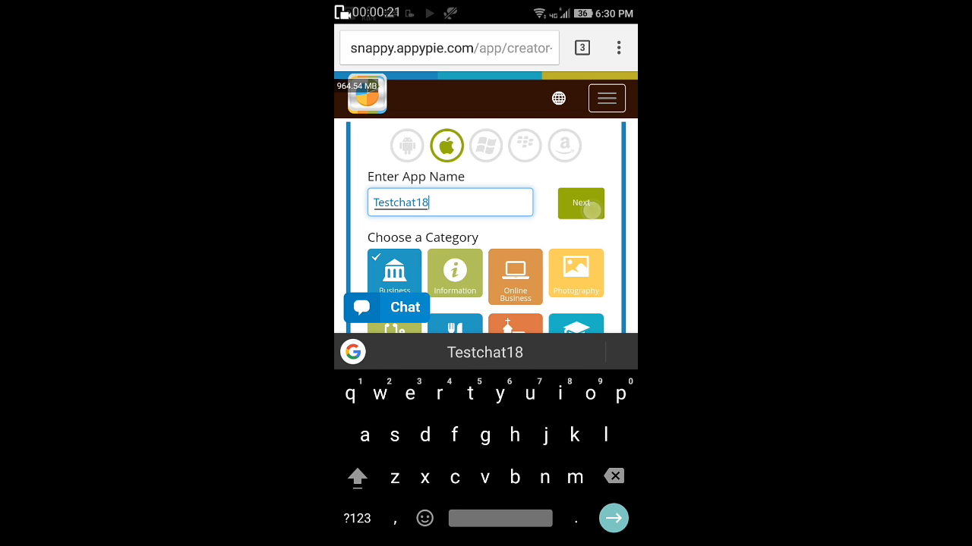
pyautogui.click(579, 204)
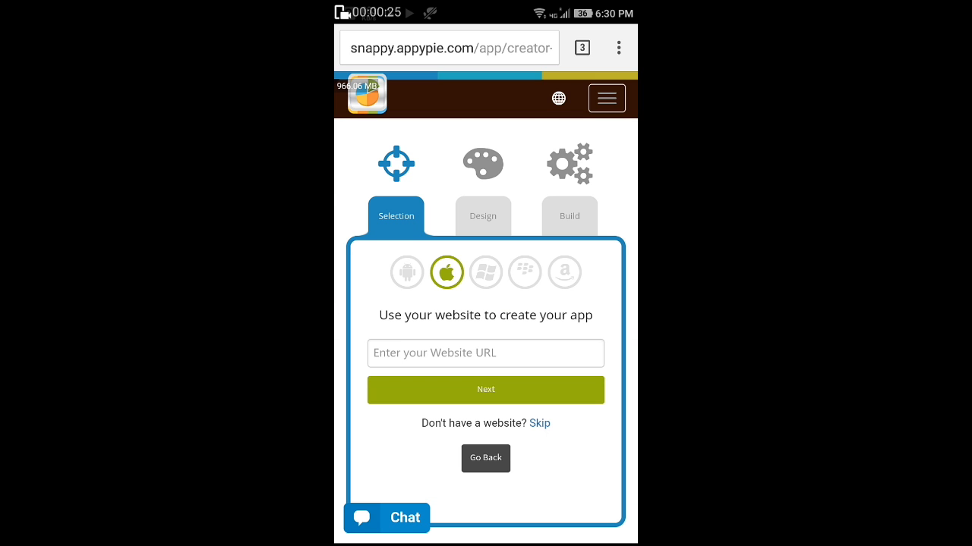
# Step: Skip the website step and browse the theme choices toward the Chat page editor
pyautogui.click(539, 422)
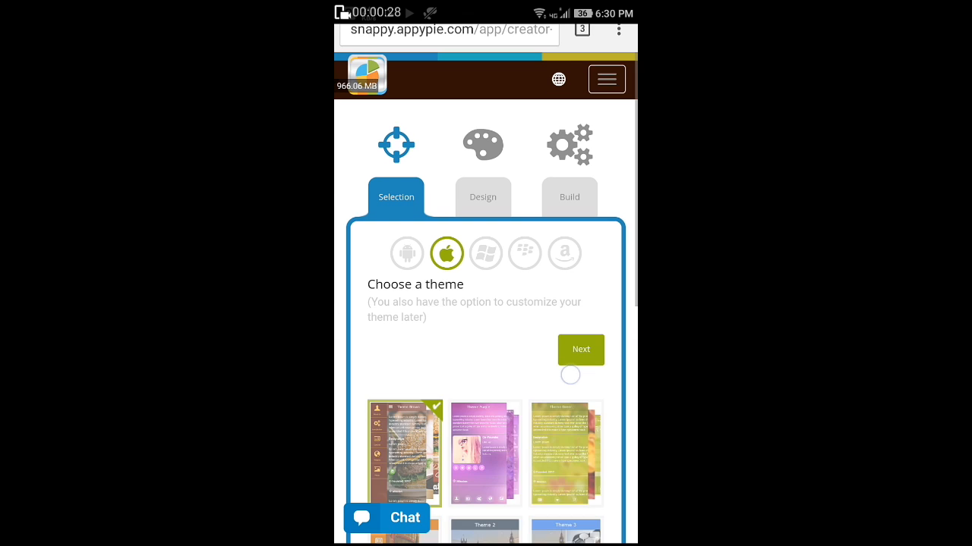
pyautogui.scroll(-3)
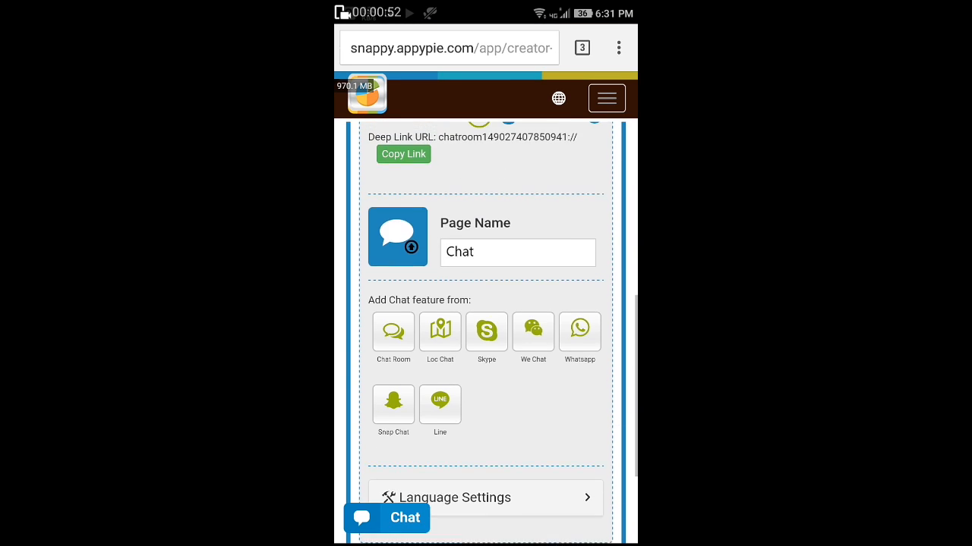
# Step: Rename the chat page to TestChat and add a Chat Room feature to it
pyautogui.click(518, 252)
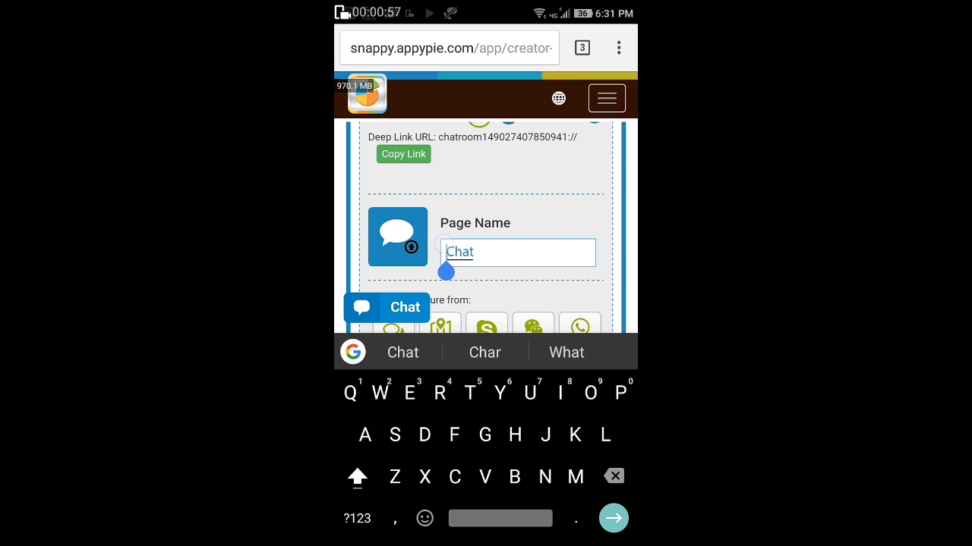
pyautogui.write('Te')
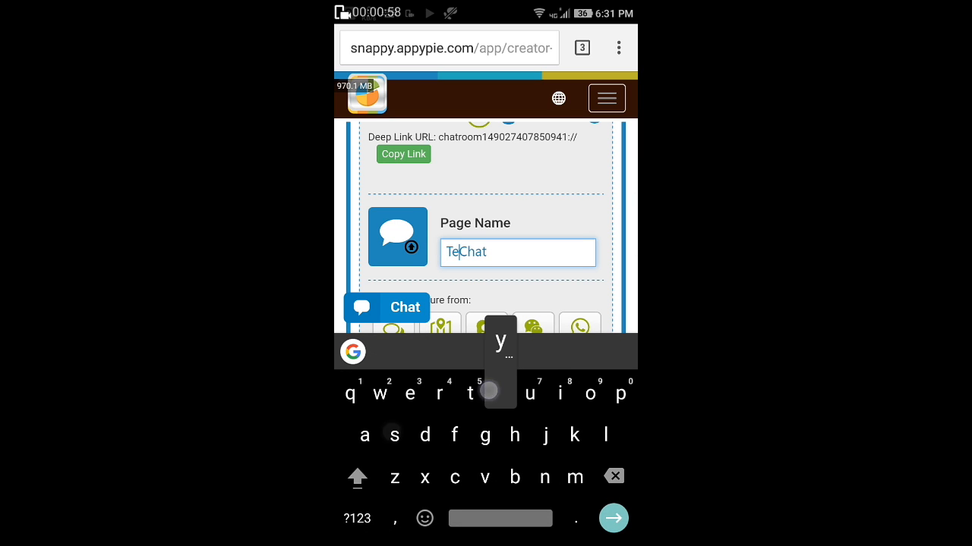
pyautogui.write('st')
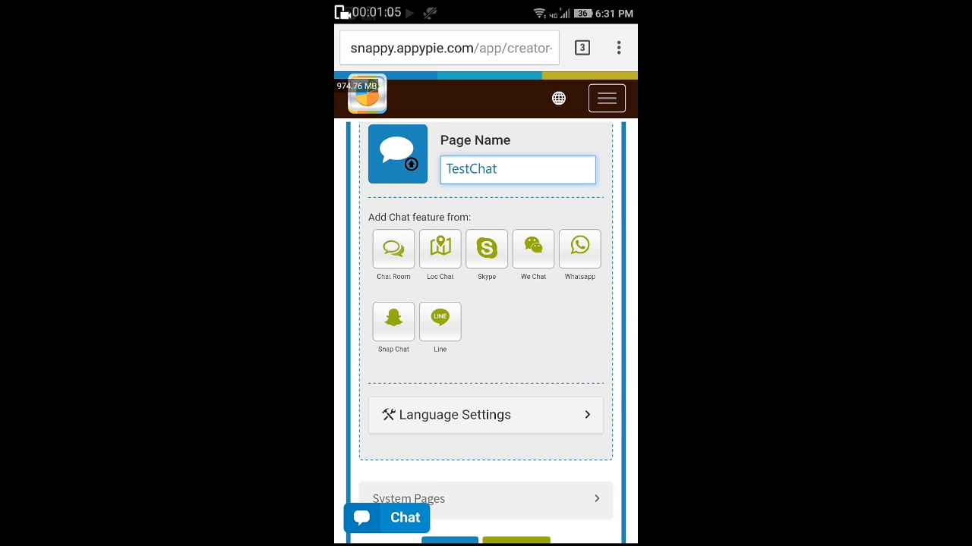
pyautogui.click(394, 249)
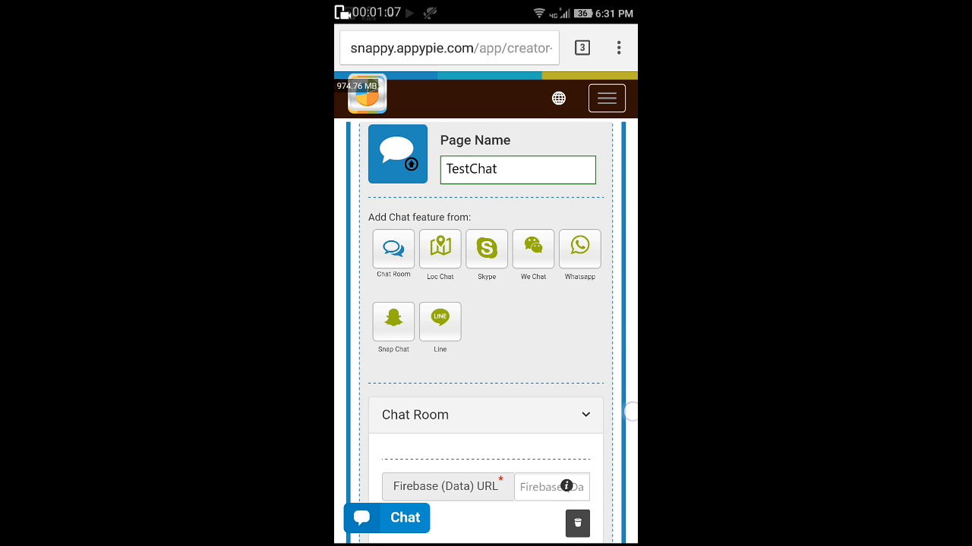
pyautogui.scroll(-3)
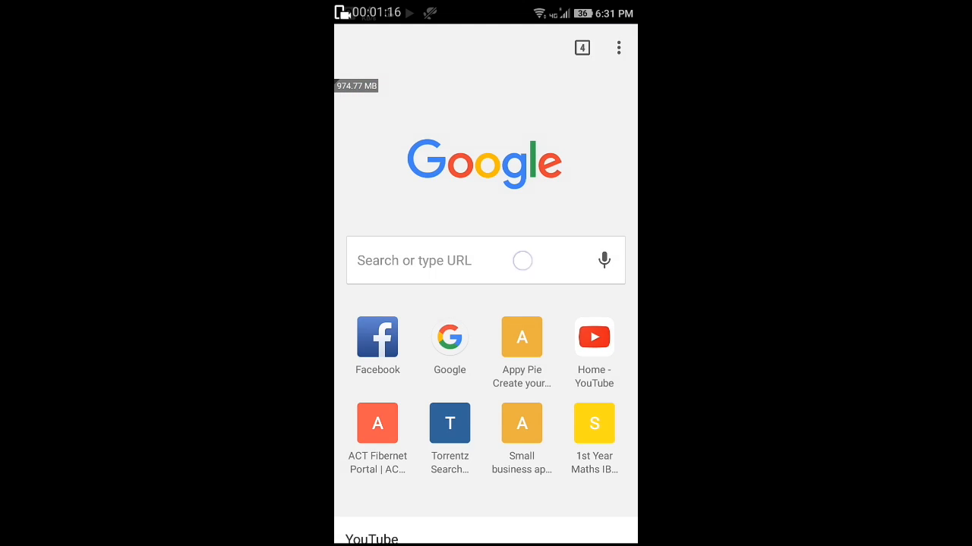
# Step: Search Google for firebase, open firebase.google.com and go to the Firebase console
pyautogui.write('firebase')
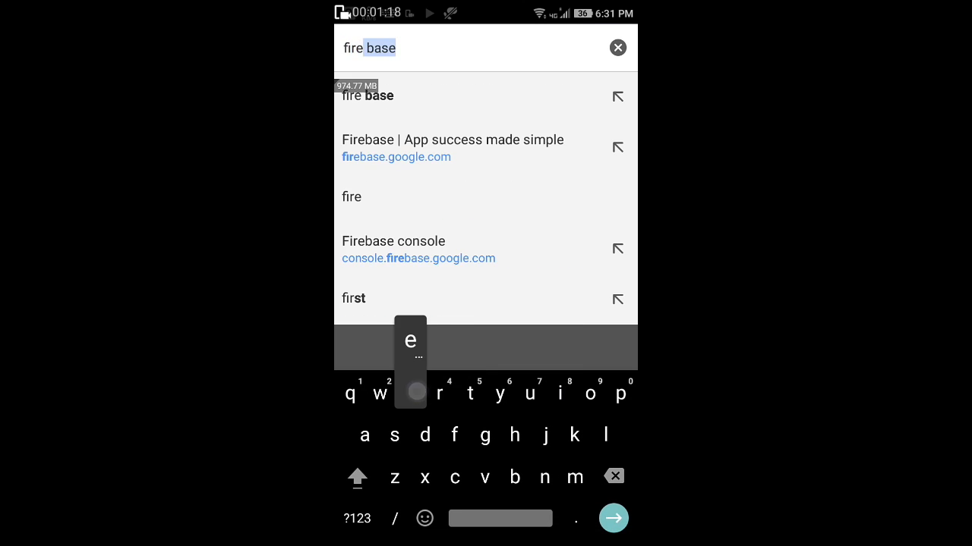
pyautogui.click(622, 519)
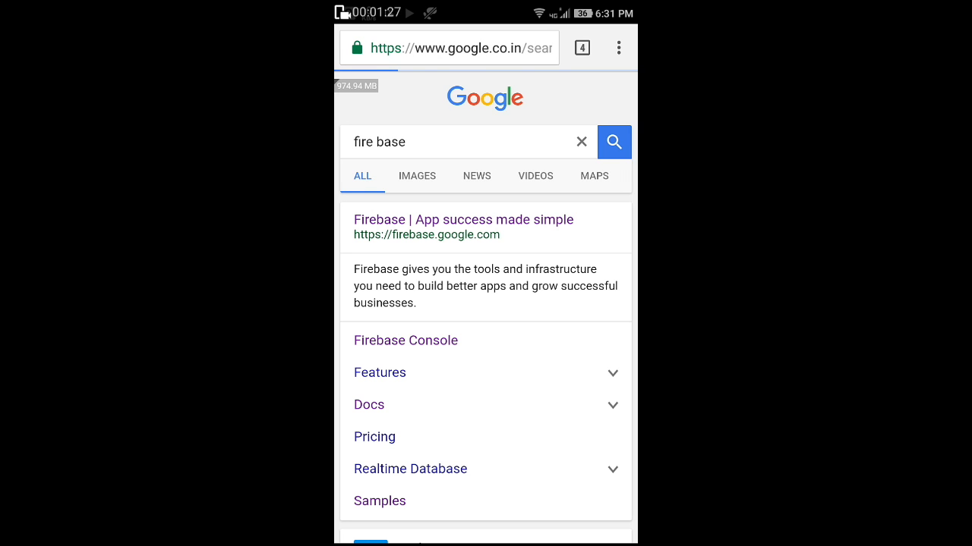
pyautogui.click(462, 218)
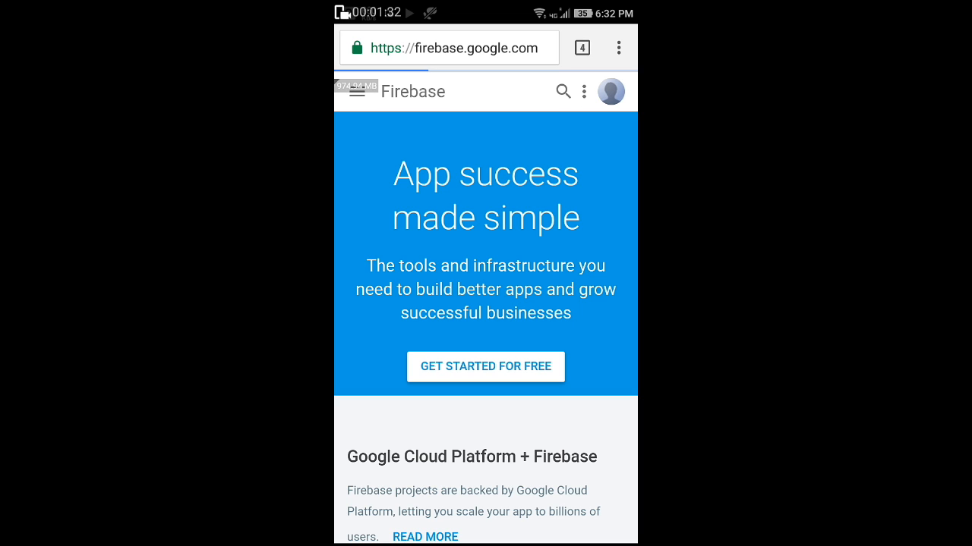
pyautogui.scroll(-3)
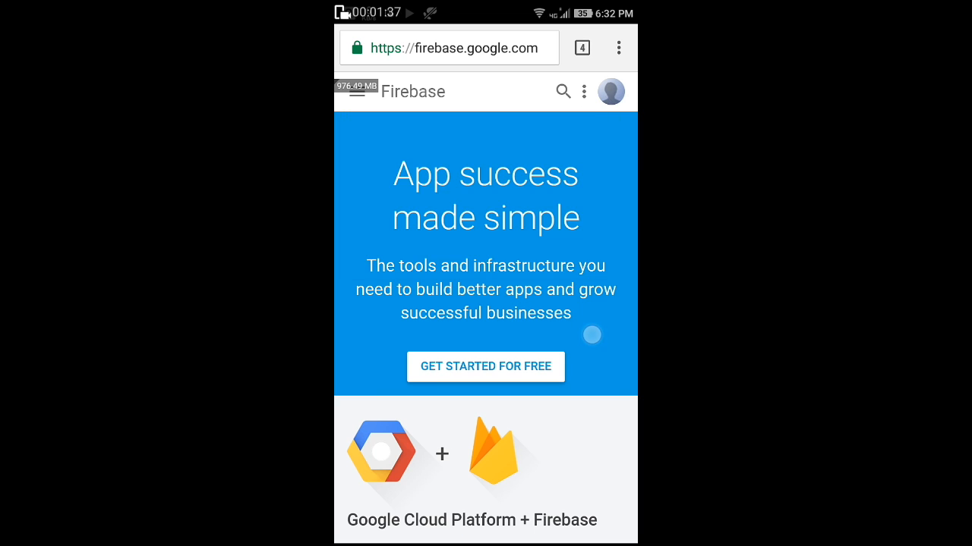
pyautogui.click(485, 366)
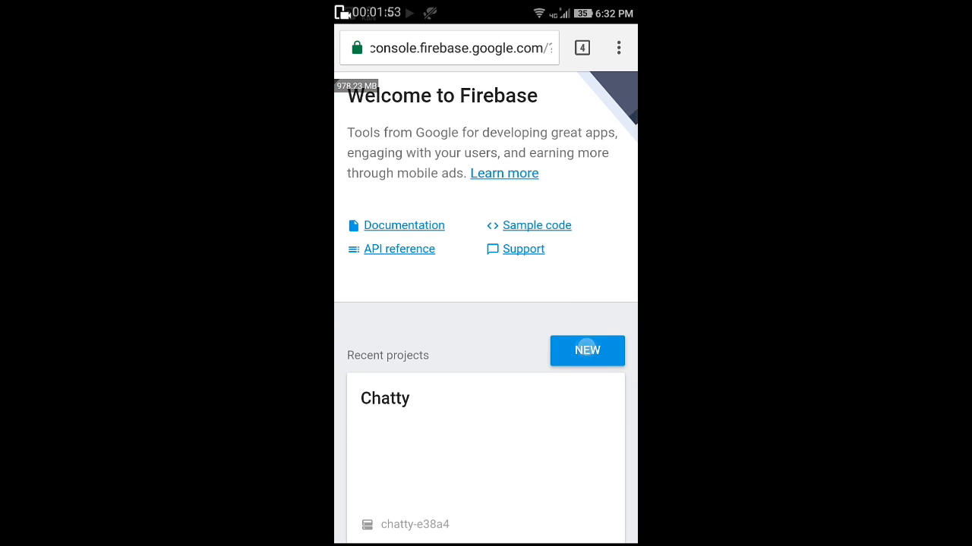
# Step: Create a new Firebase project named Testchat18 and land on its Overview page
pyautogui.click(586, 351)
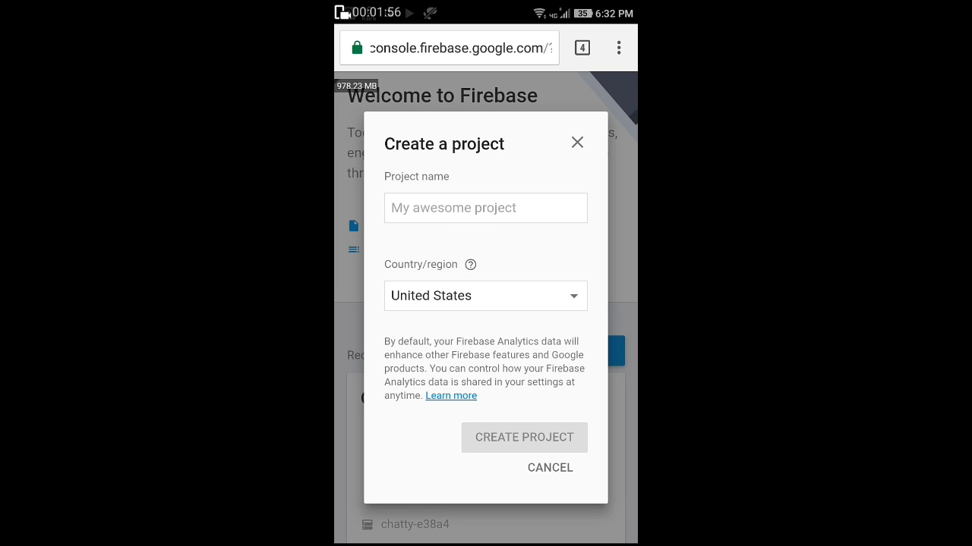
pyautogui.click(486, 208)
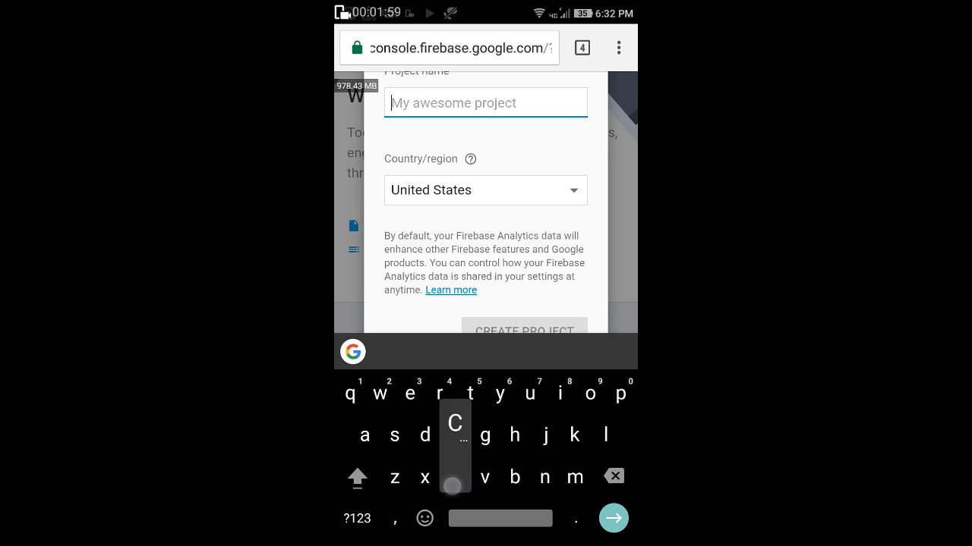
pyautogui.write('Testx')
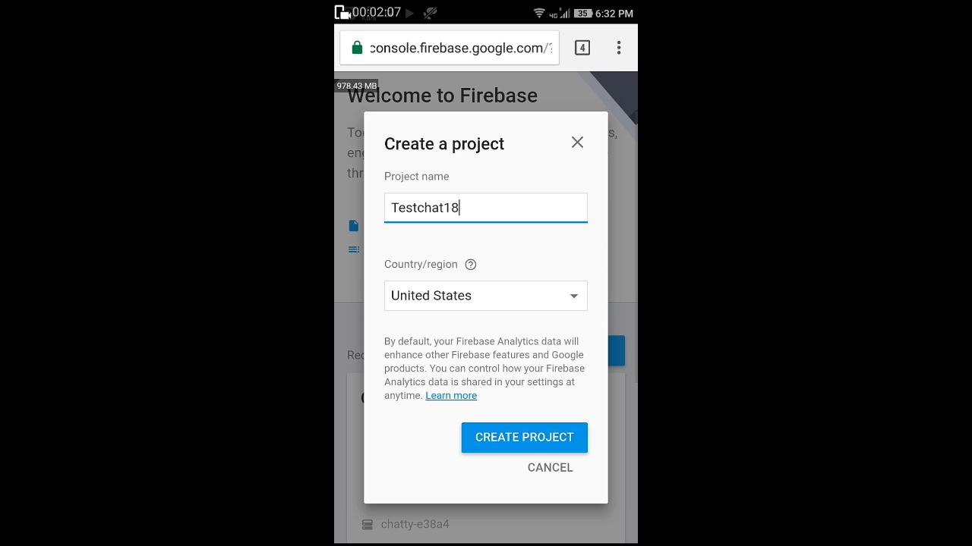
pyautogui.click(524, 438)
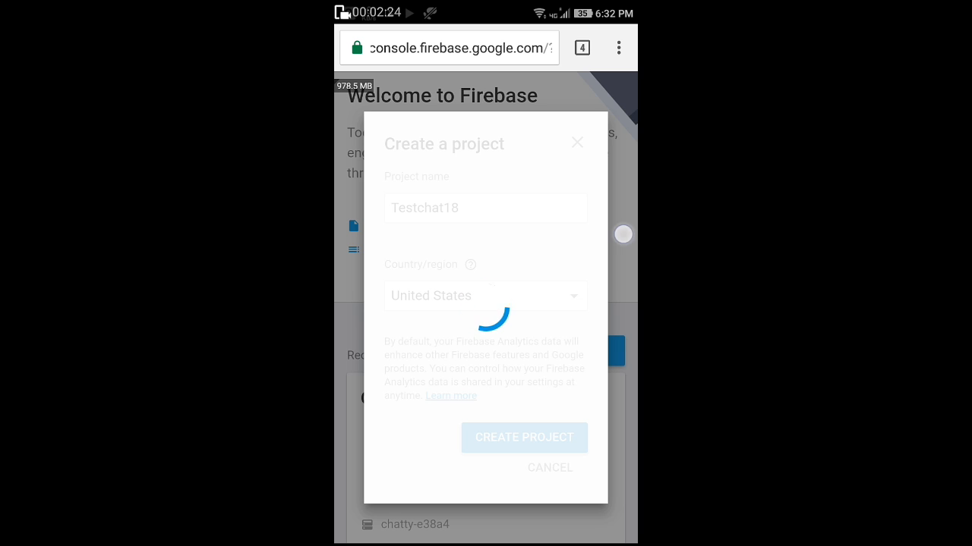
pyautogui.click(523, 438)
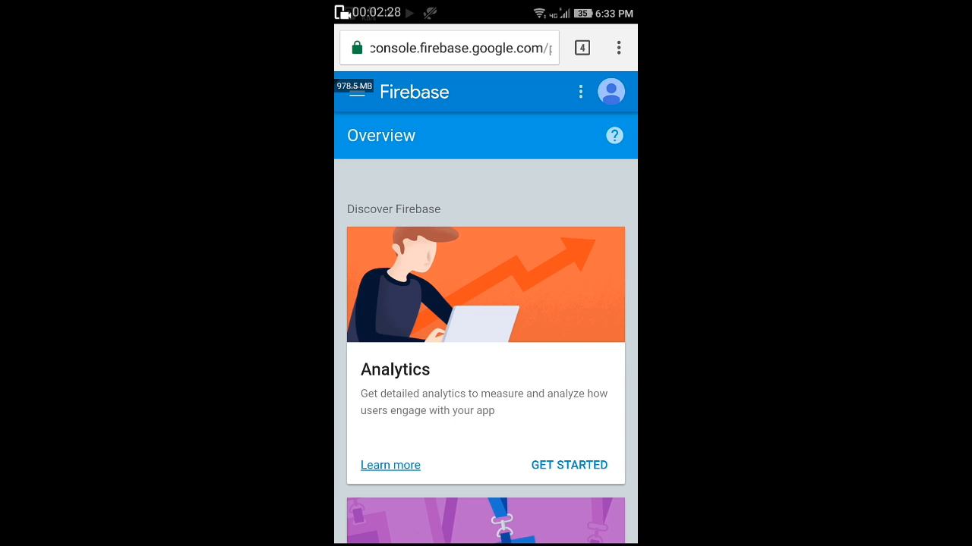
# Step: Start the project's Realtime Database and copy its firebaseio.com URL
pyautogui.scroll(-3)
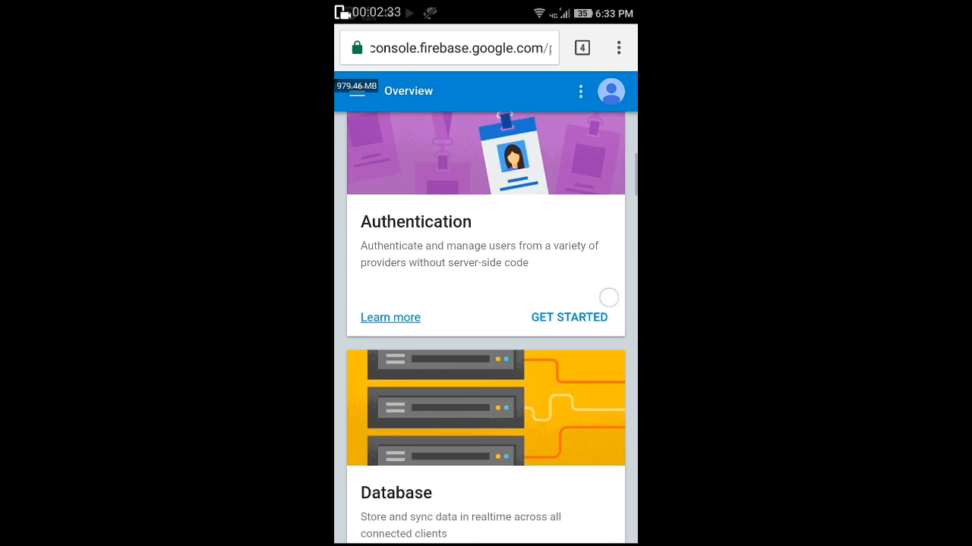
pyautogui.scroll(-3)
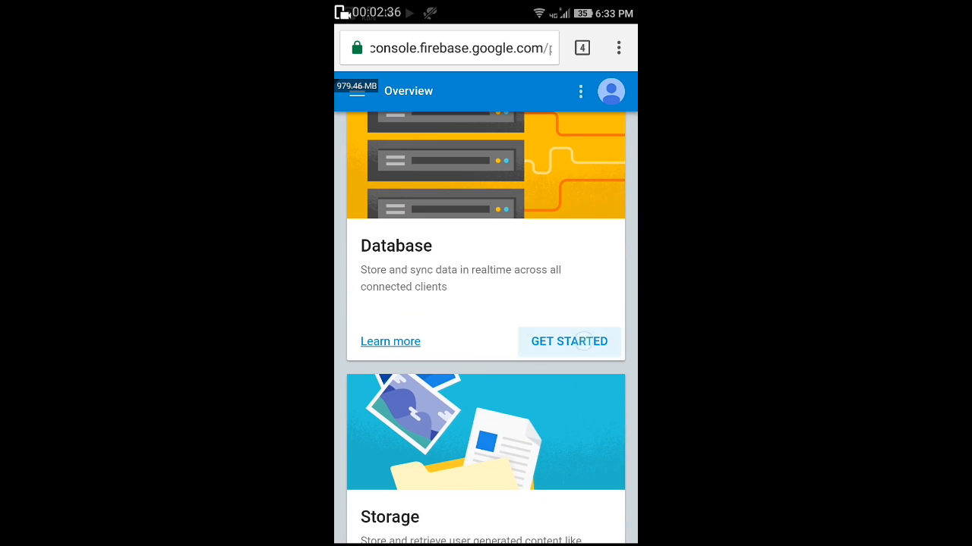
pyautogui.click(568, 341)
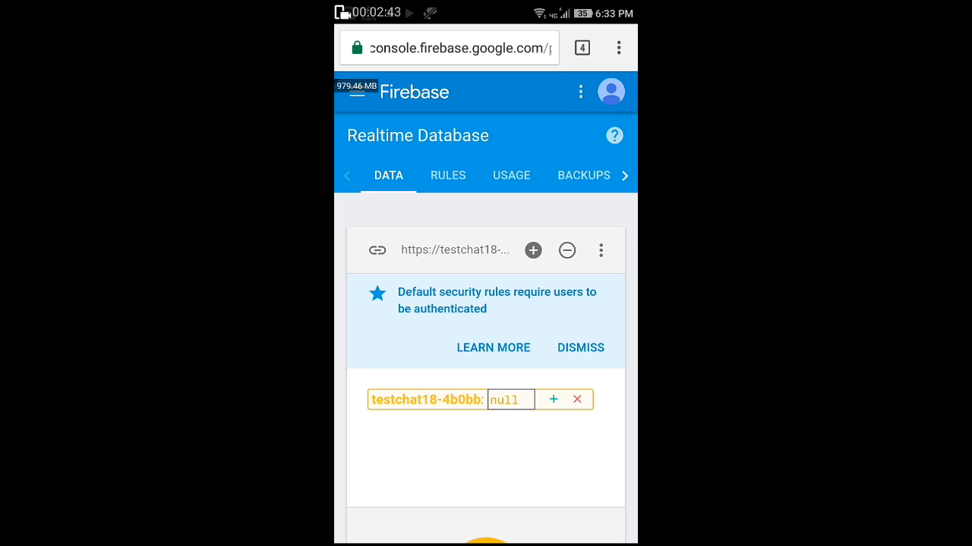
pyautogui.click(455, 249)
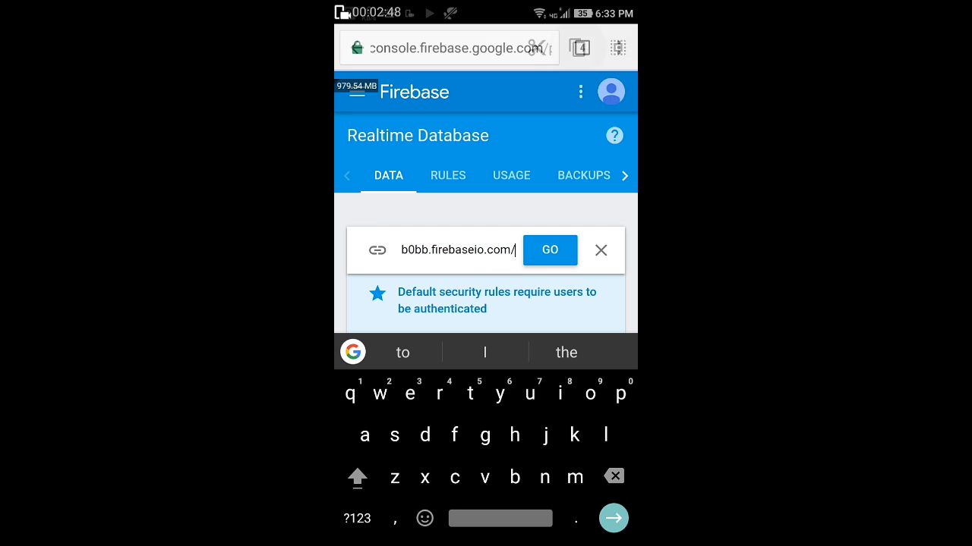
pyautogui.click(580, 46)
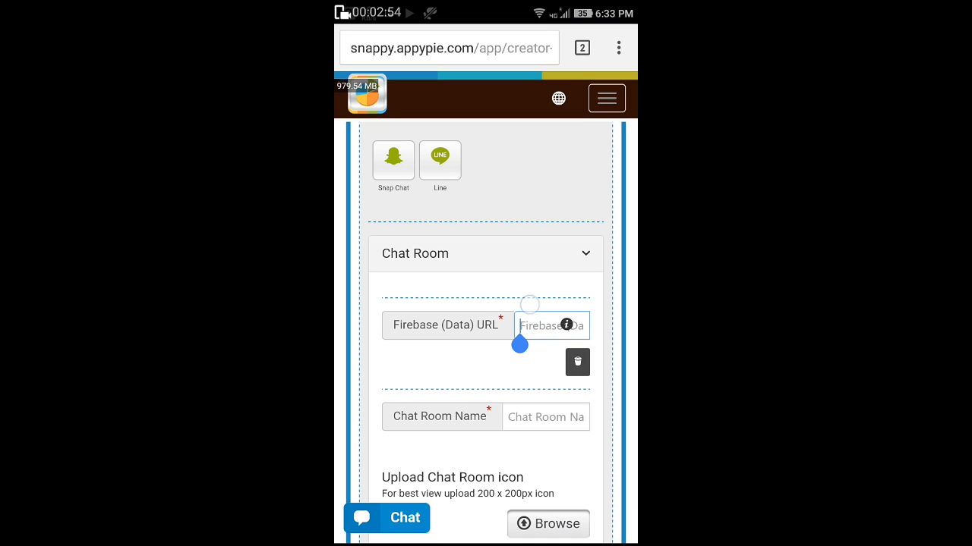
# Step: Paste the Firebase data URL into the Chat Room settings and start typing the room name
pyautogui.write('https://testc')
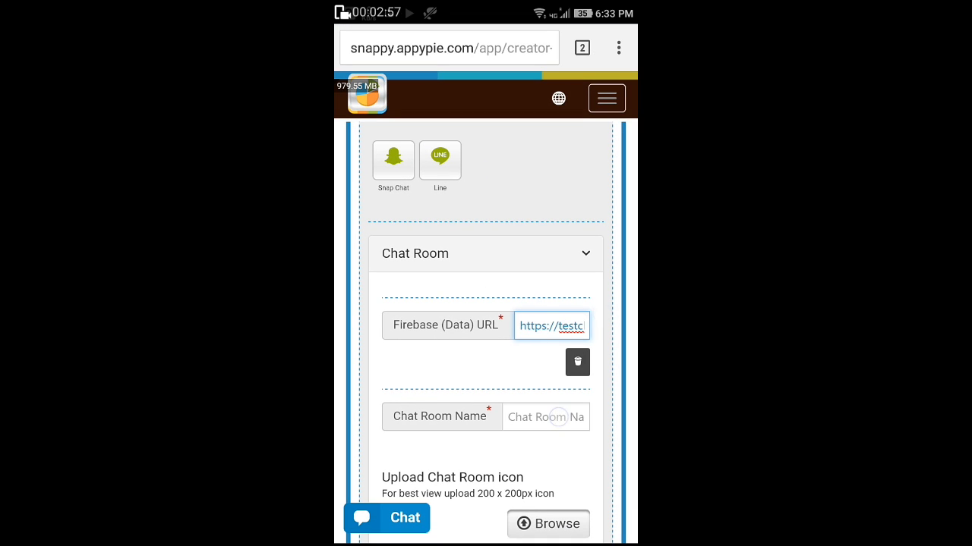
pyautogui.click(545, 415)
pyautogui.write('Cha')
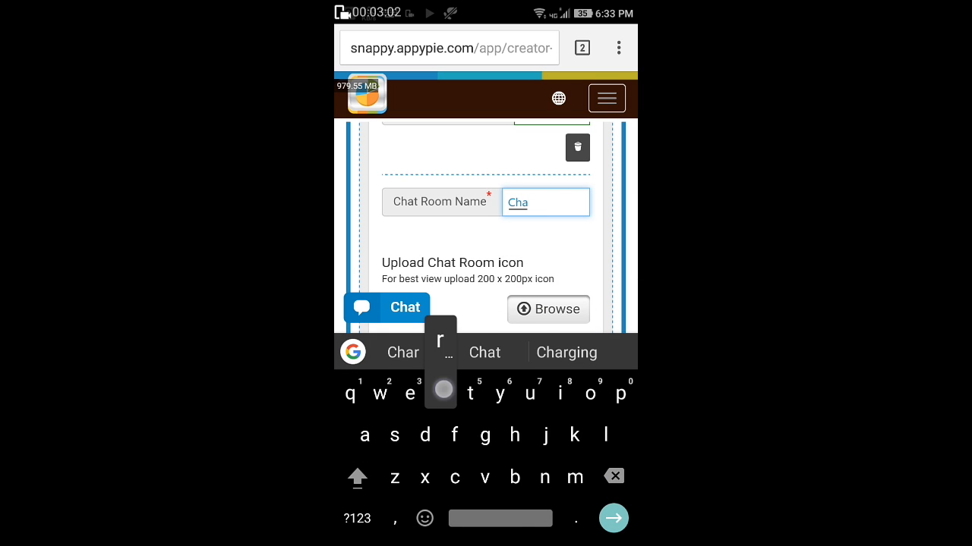
pyautogui.write('t')
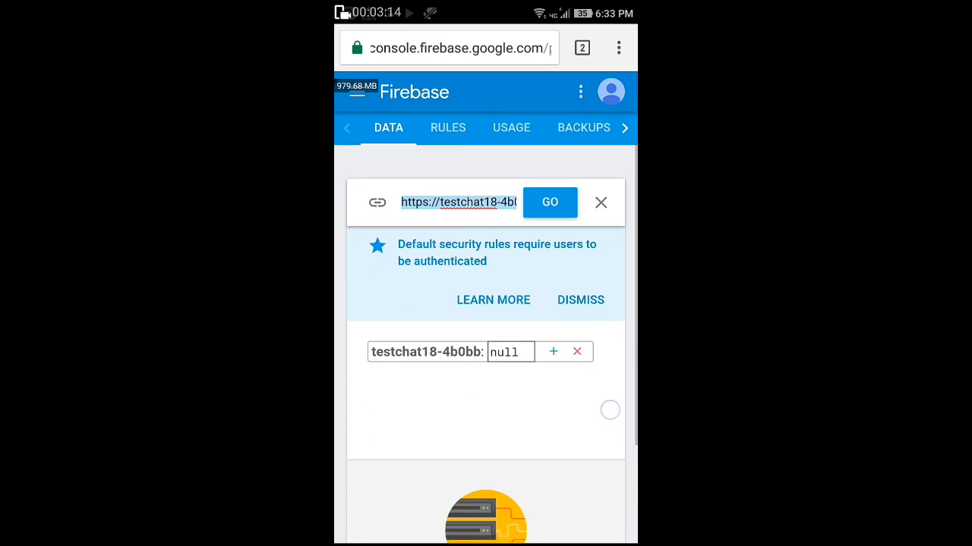
# Step: Edit the database rules so .read and .write use auth != true, publish them and return to Appy Pie
pyautogui.click(448, 127)
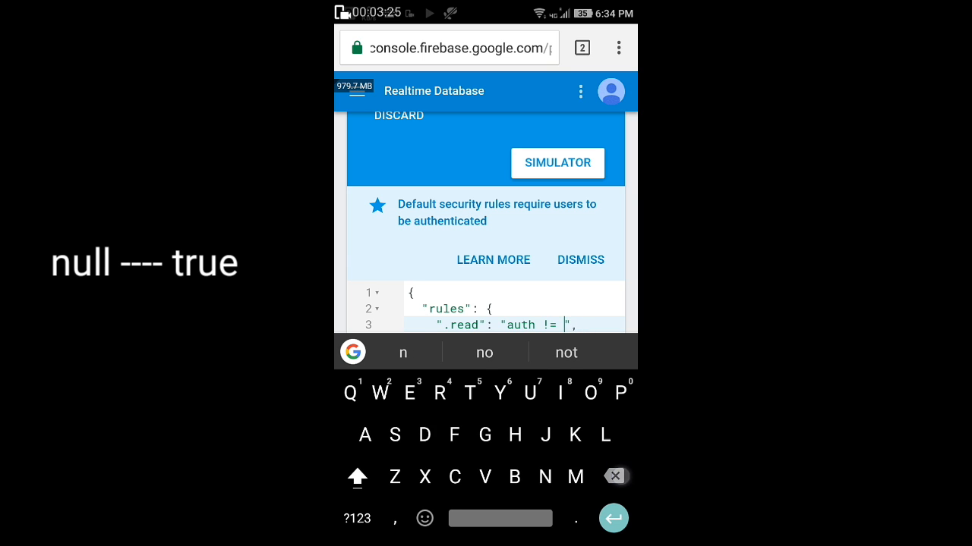
pyautogui.write('True')
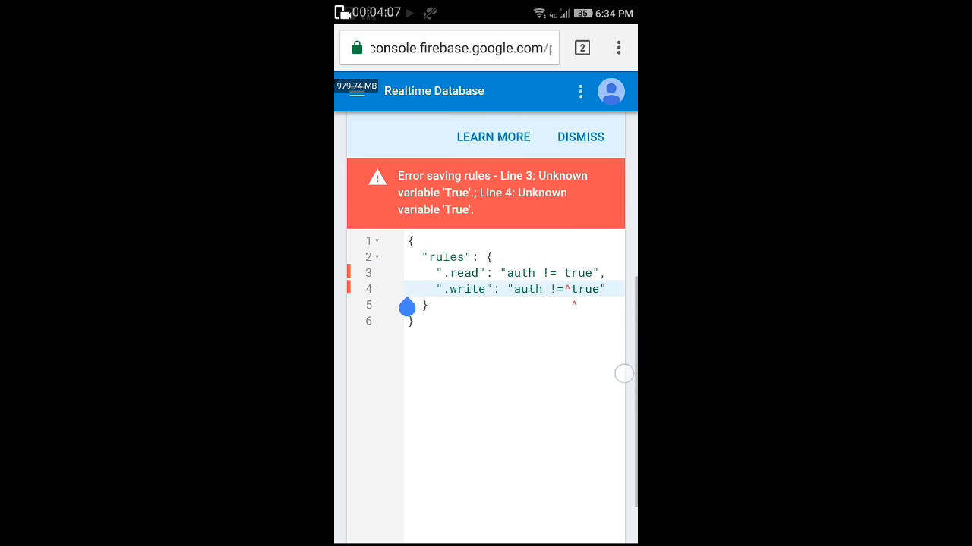
pyautogui.scroll(-3)
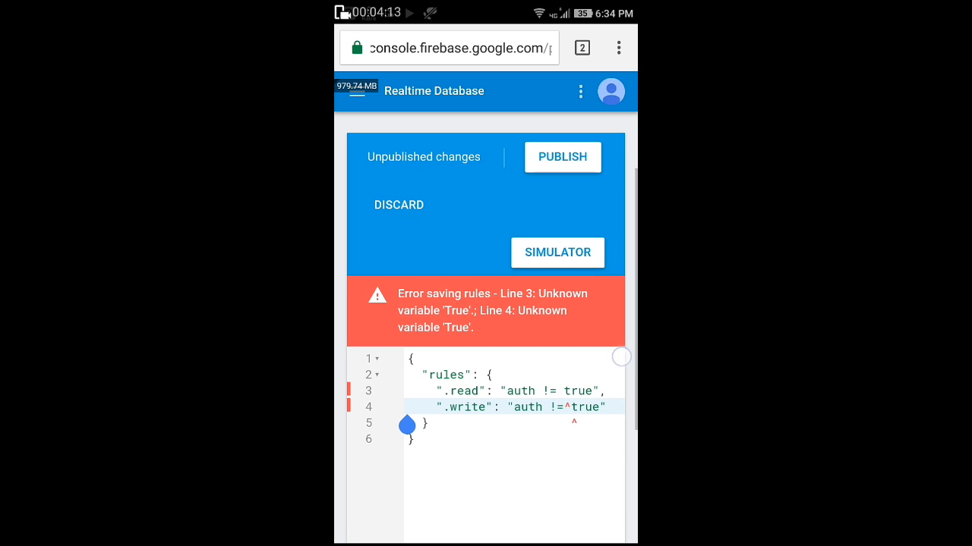
pyautogui.click(561, 156)
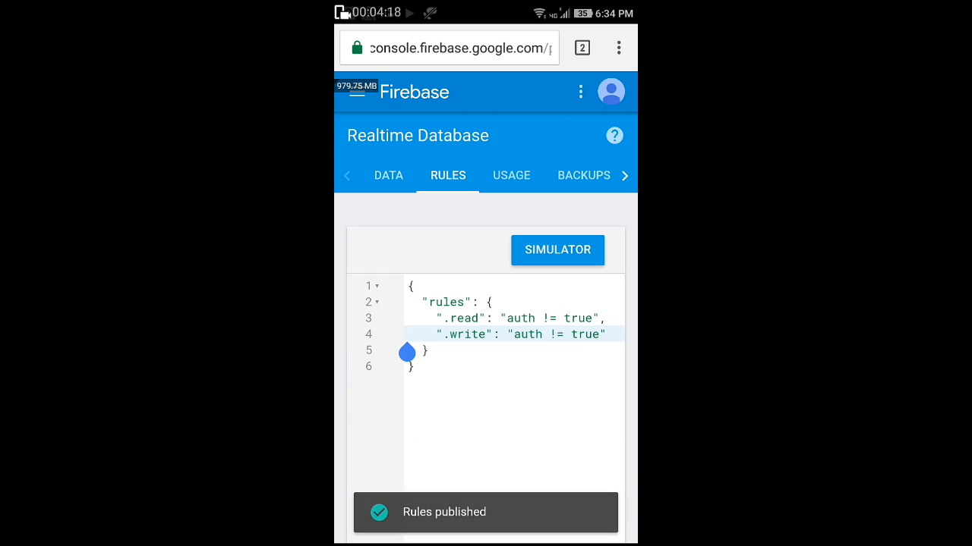
pyautogui.click(510, 176)
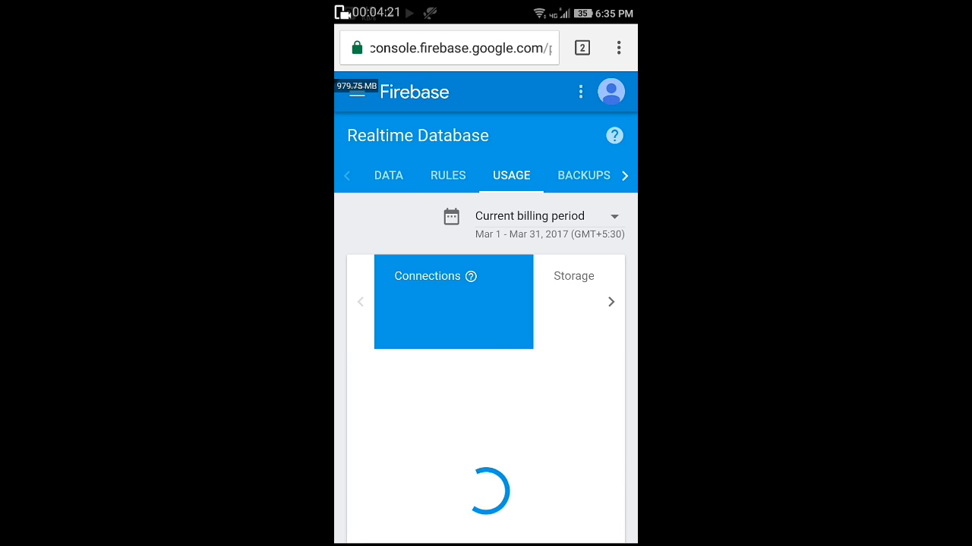
pyautogui.click(388, 176)
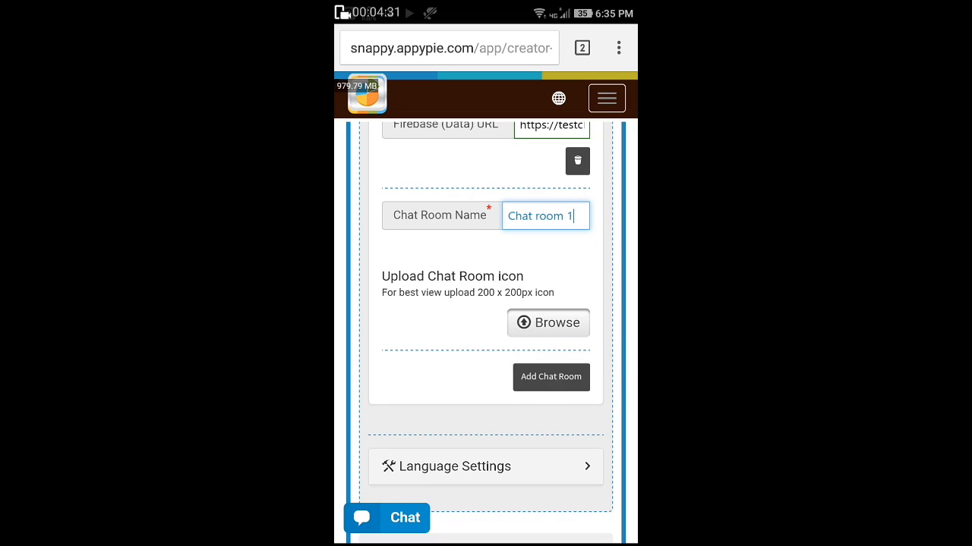
# Step: Add a second chat room entry, start naming it 'Chat ro', then remove it
pyautogui.click(550, 377)
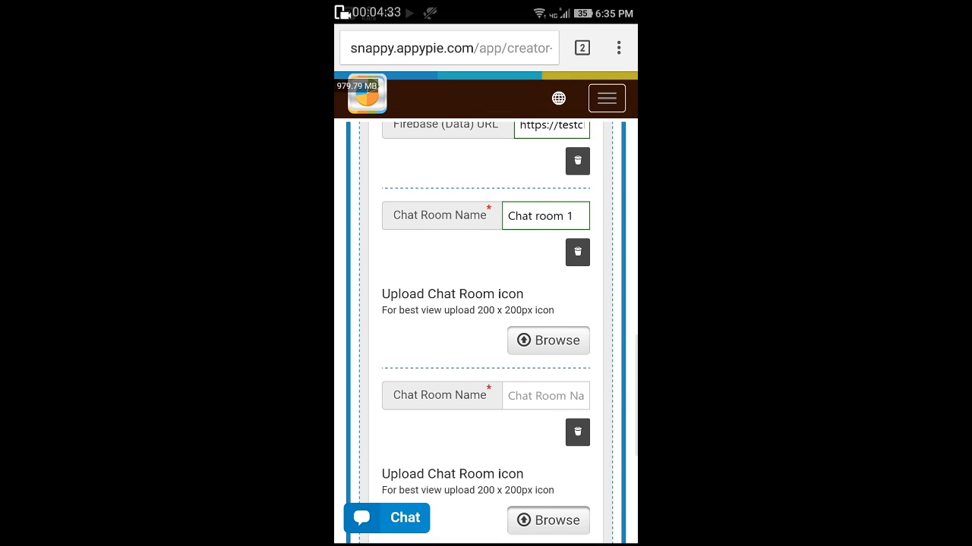
pyautogui.click(545, 396)
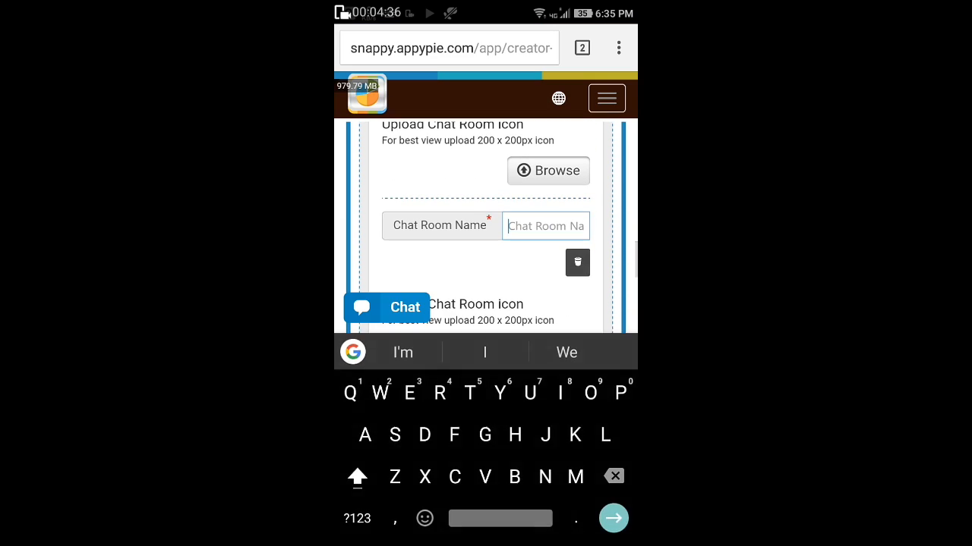
pyautogui.write('Chat ro')
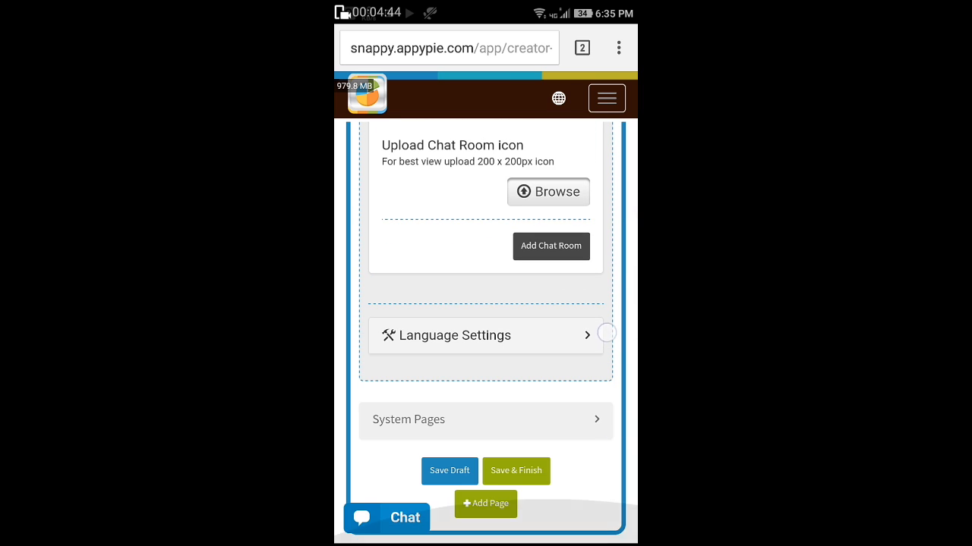
pyautogui.click(550, 246)
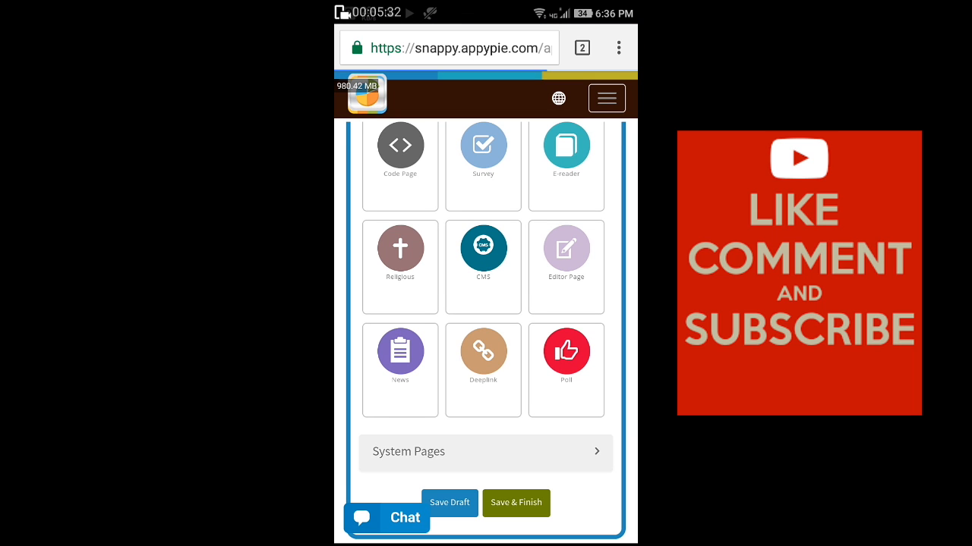
# Step: Save & Finish the Testchat18 app and scroll the subscription plans to the Free option
pyautogui.click(516, 504)
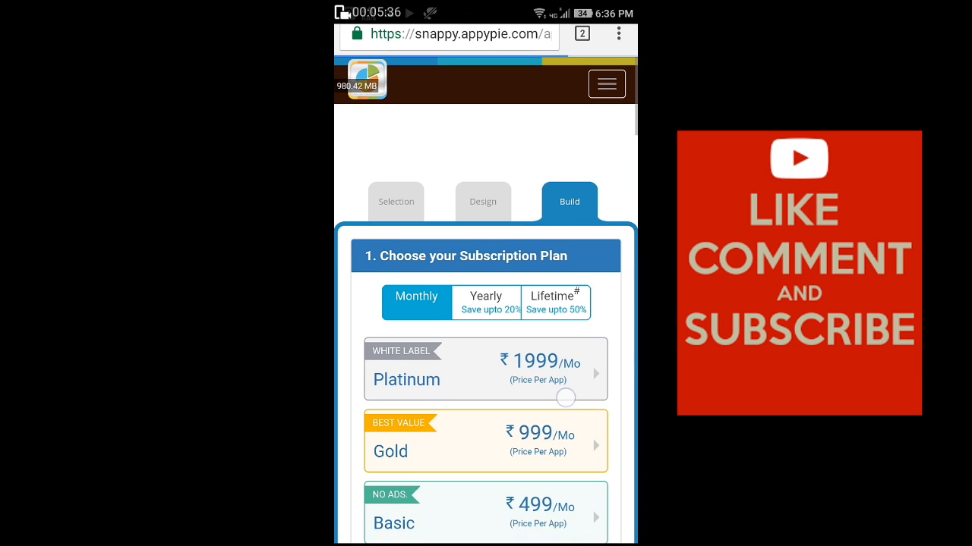
pyautogui.scroll(-3)
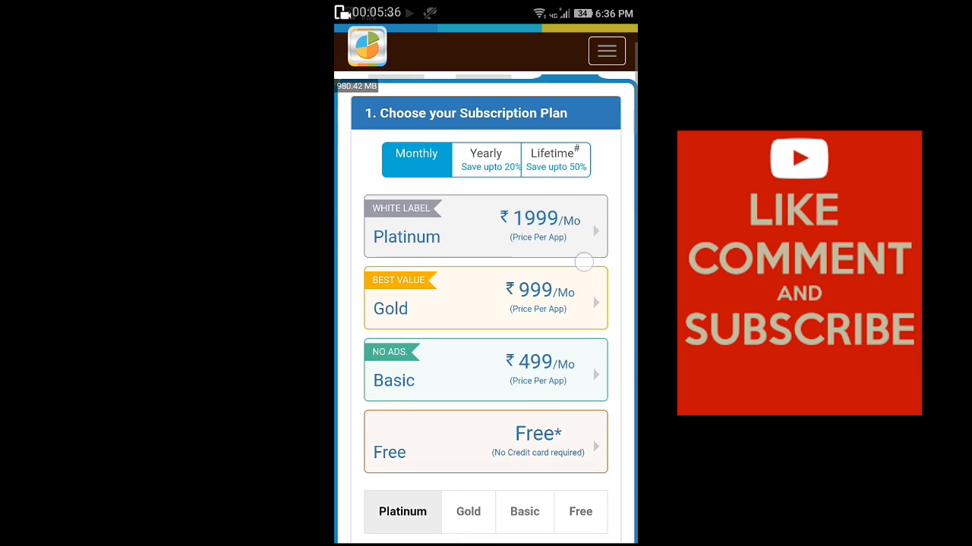
pyautogui.scroll(-3)
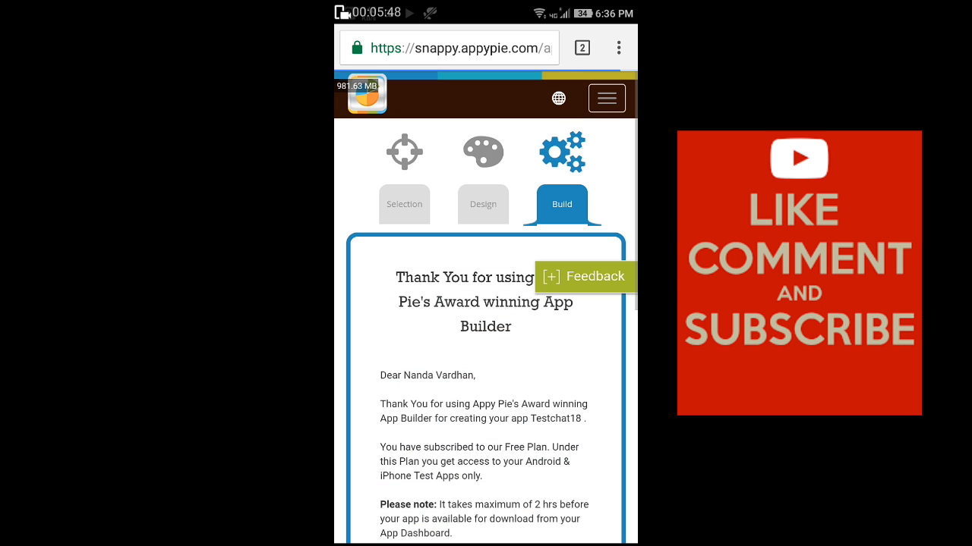
pyautogui.scroll(-3)
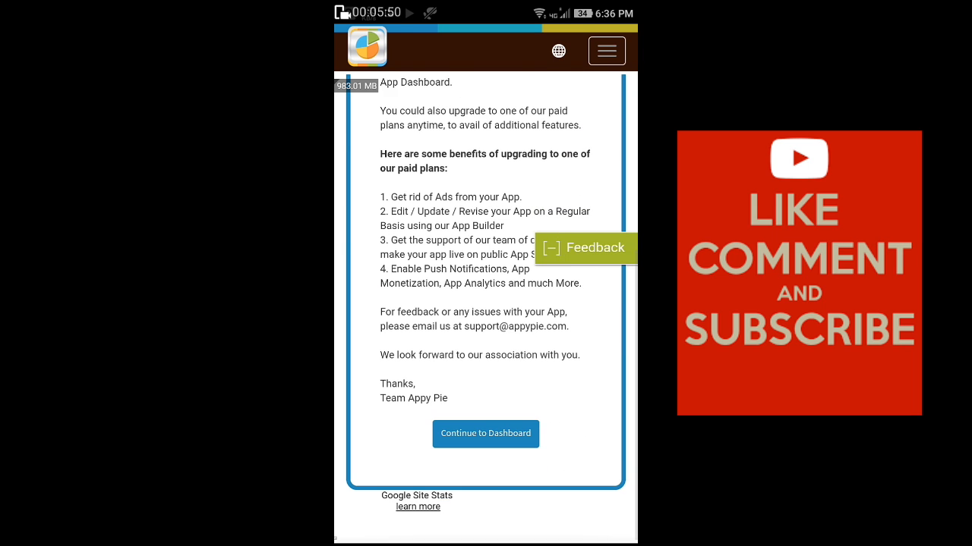